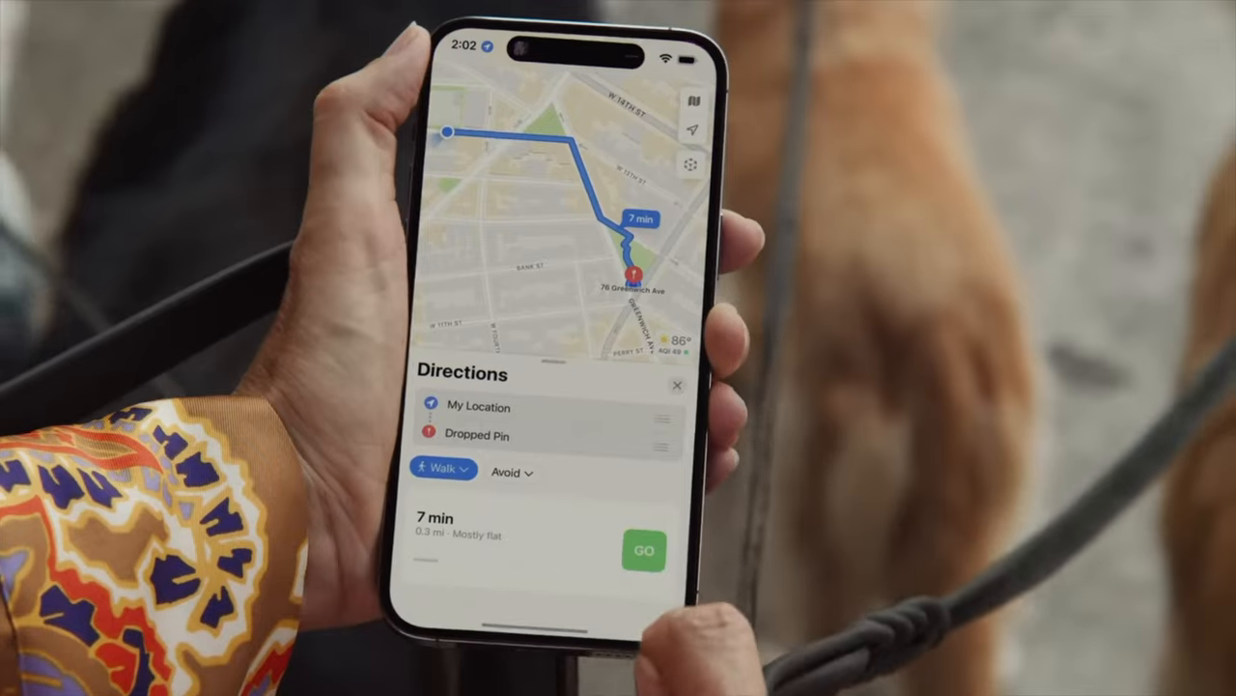
- Orbit the view around the textured staircase scan to face up the steps
{"action": "left_click", "coordinate": [642, 551]}
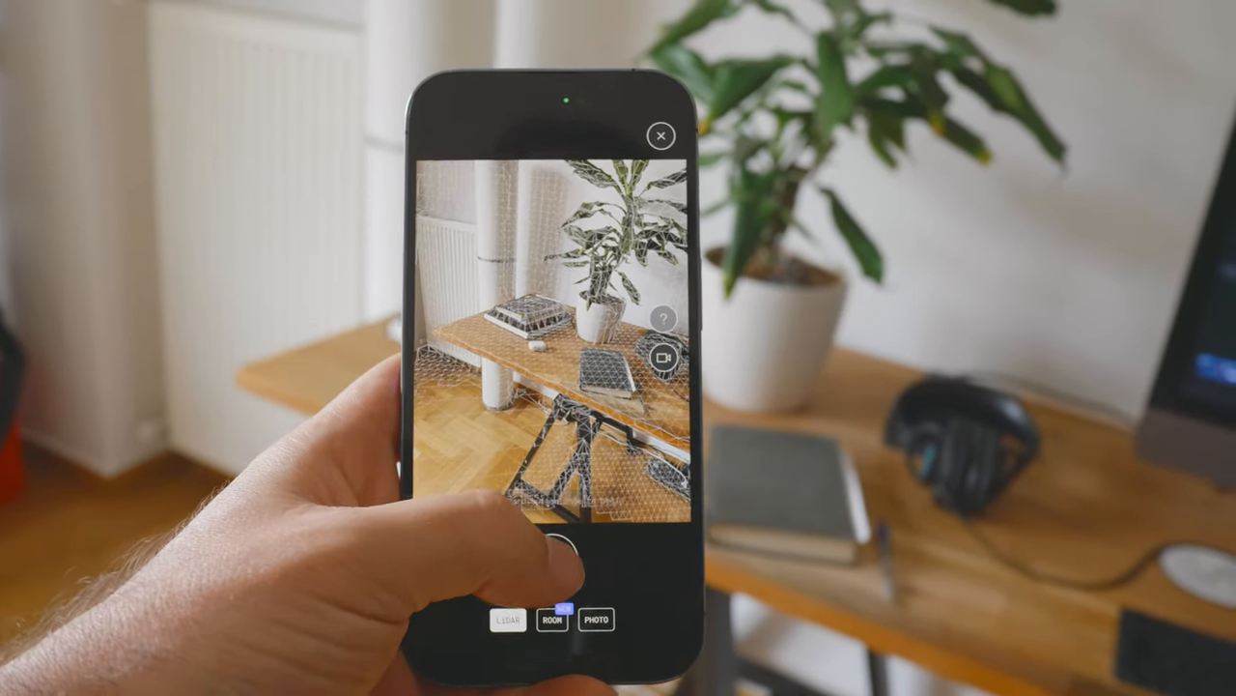
{"action": "left_click", "coordinate": [565, 552]}
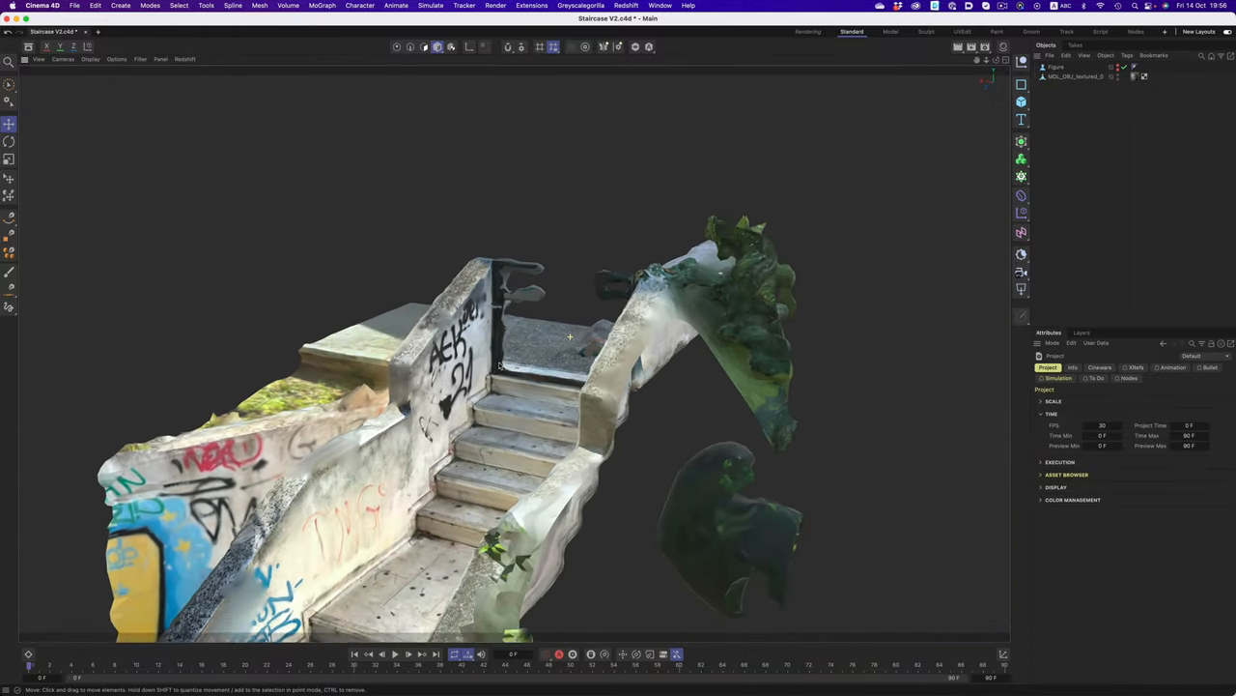
{"action": "left_click_drag", "start_coordinate": [570, 338], "coordinate": [628, 299]}
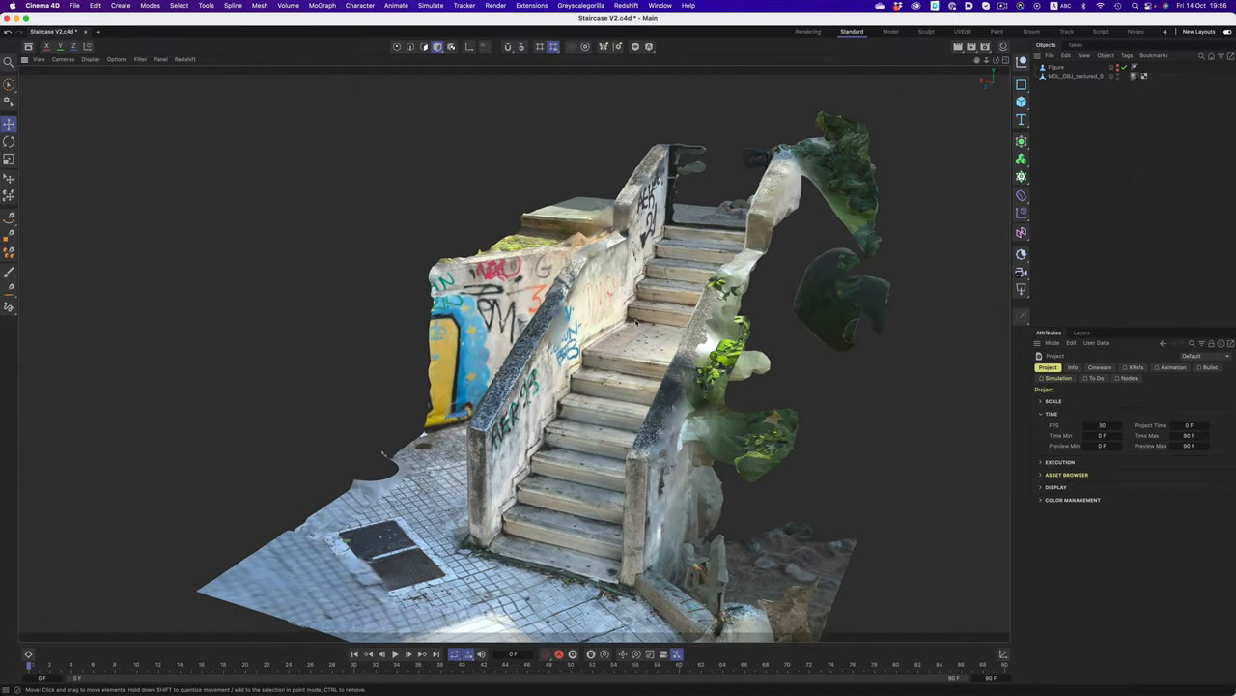
{"action": "mouse_move", "coordinate": [606, 380]}
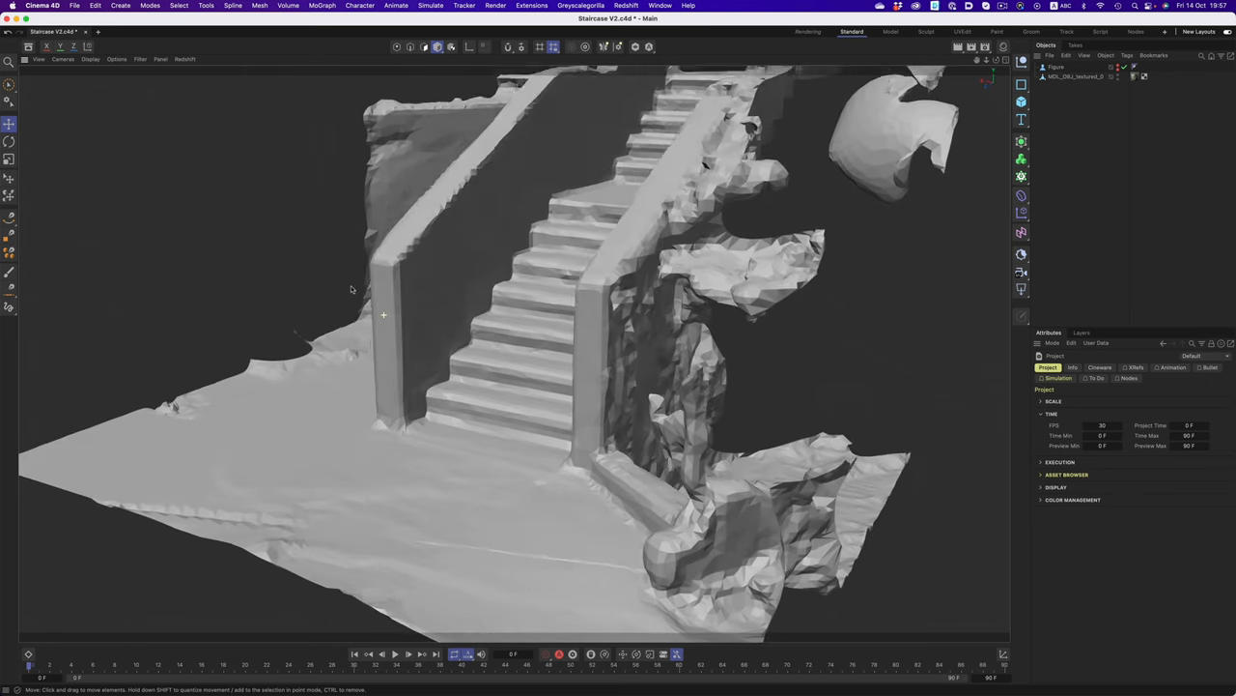
- Re-enable the scan's photo texture and zoom in on the graffiti wall beside the stairs
{"action": "key", "text": "n"}
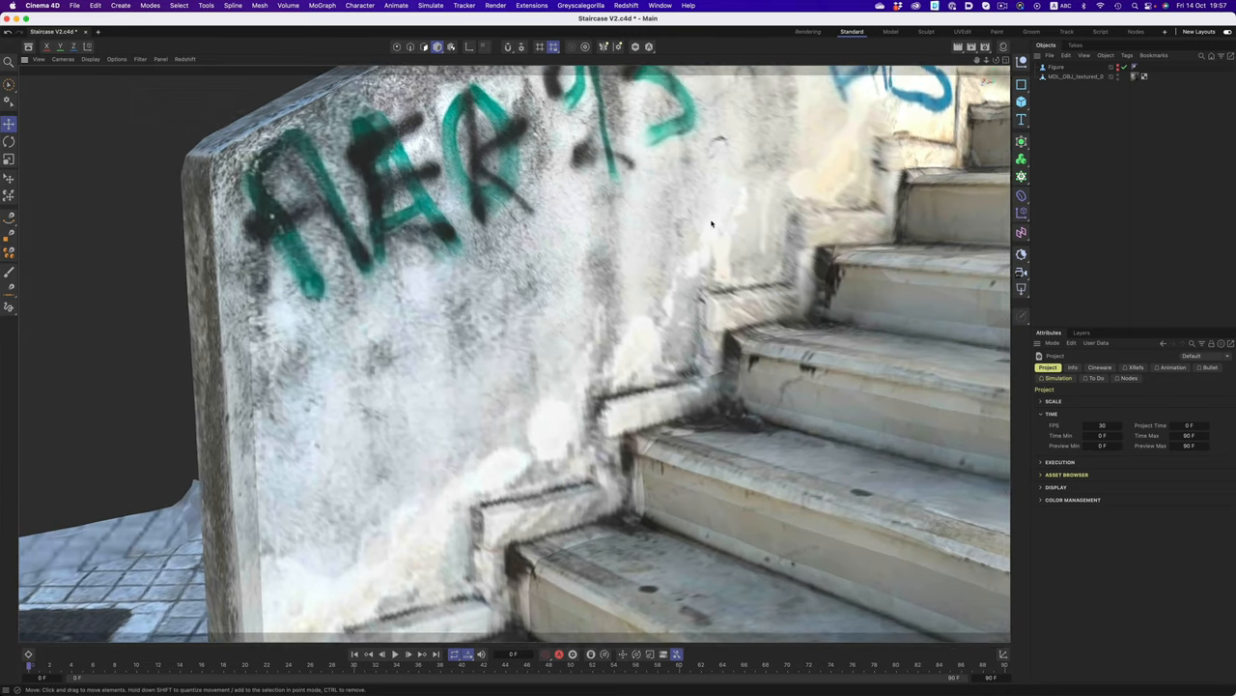
{"action": "left_click_drag", "start_coordinate": [710, 222], "coordinate": [500, 613]}
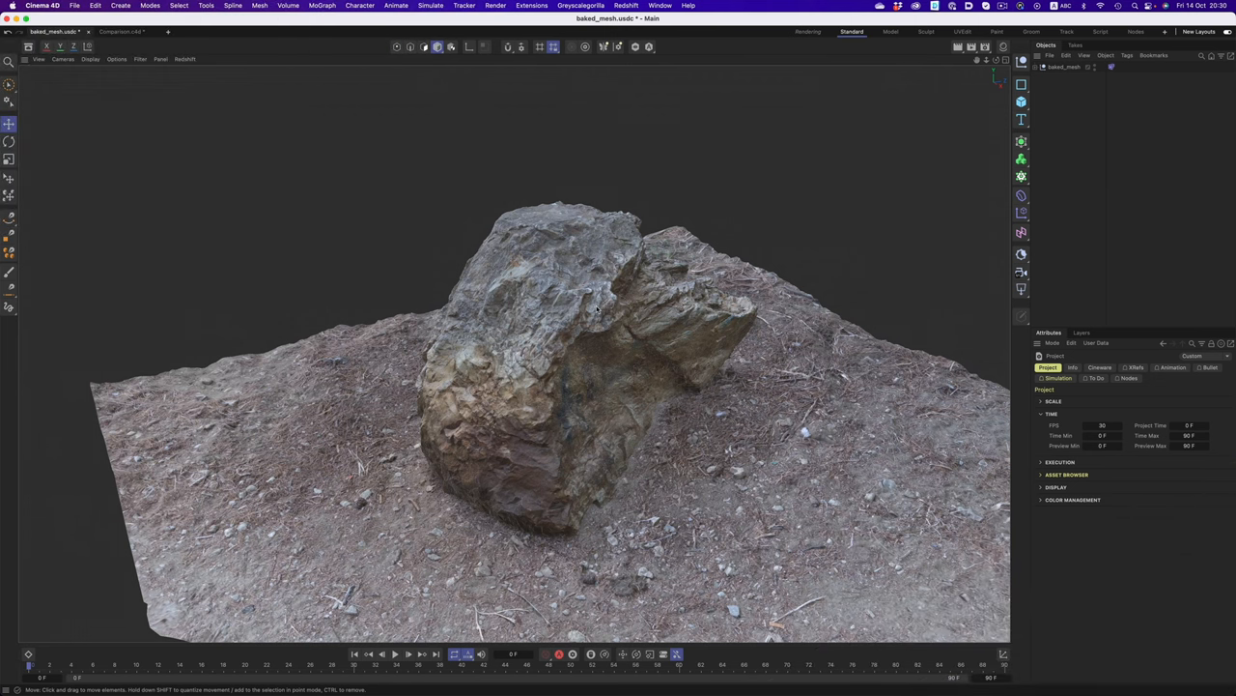
{"action": "left_click_drag", "start_coordinate": [596, 307], "coordinate": [623, 375]}
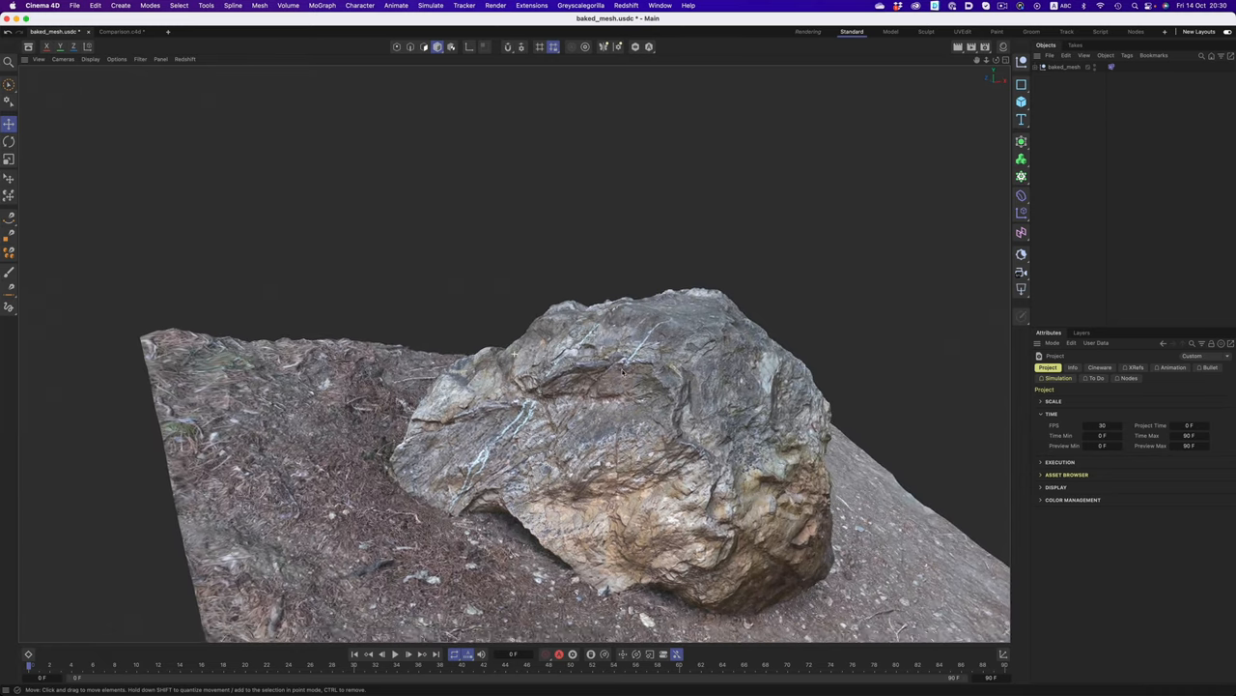
{"action": "key", "text": "n"}
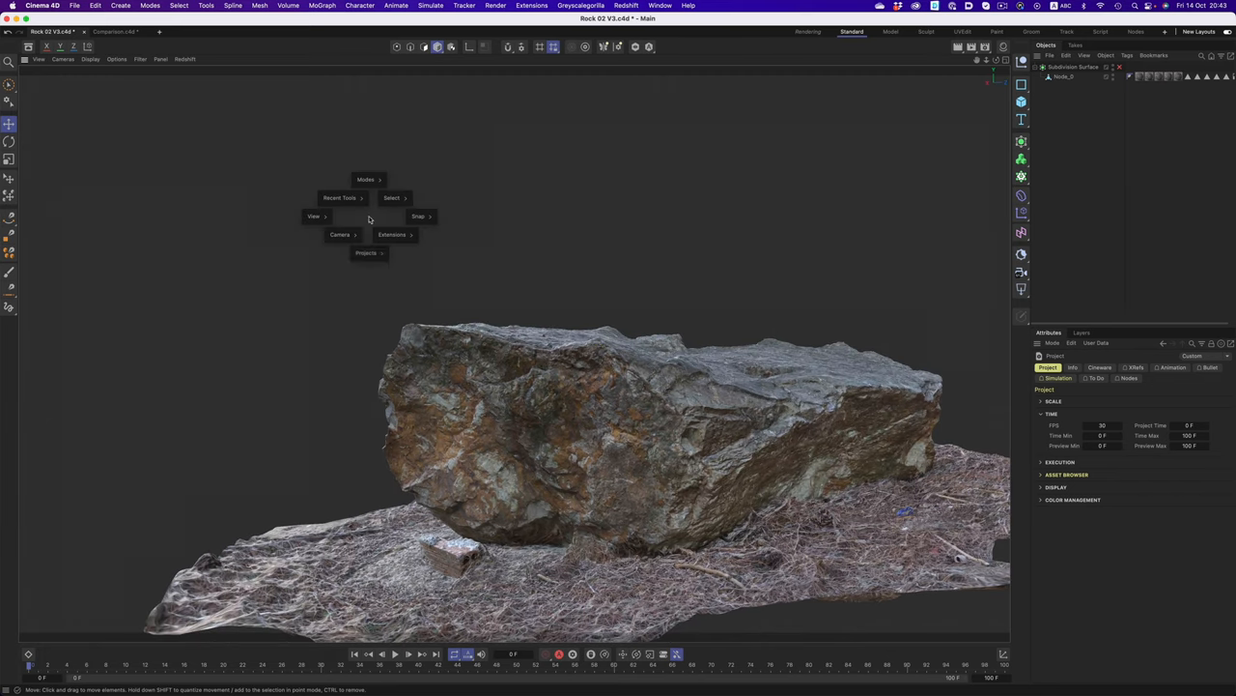
{"action": "left_click", "coordinate": [114, 31]}
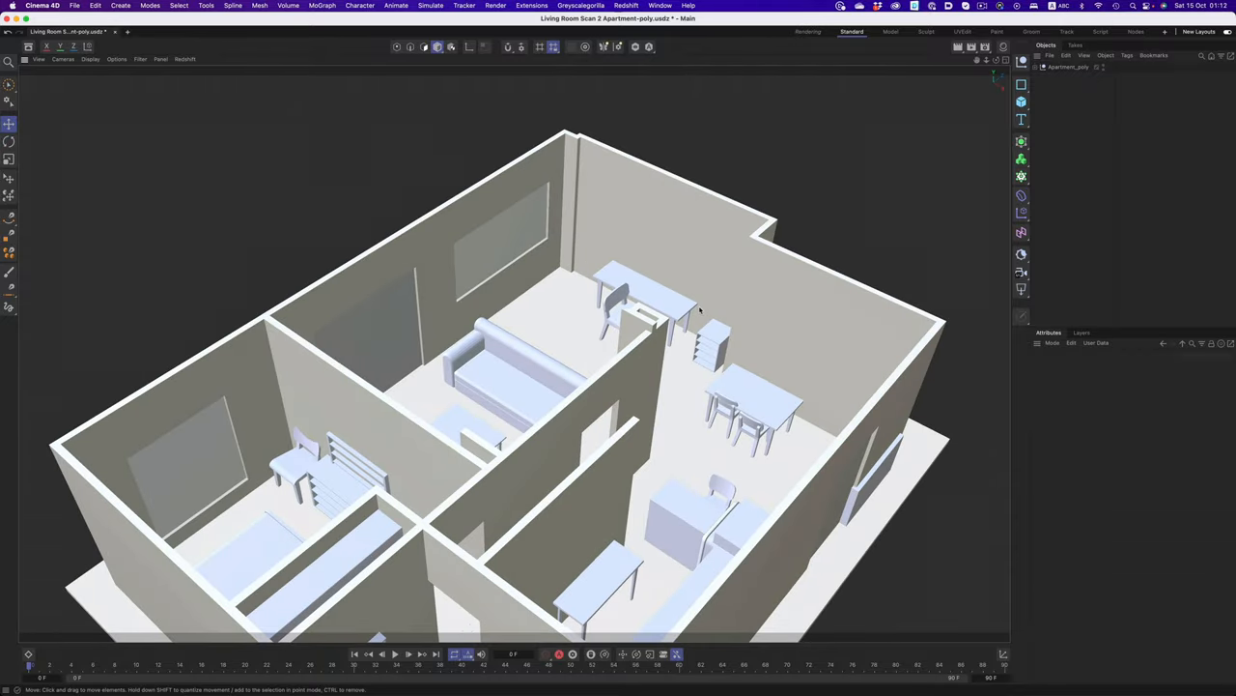
{"action": "mouse_move", "coordinate": [554, 302]}
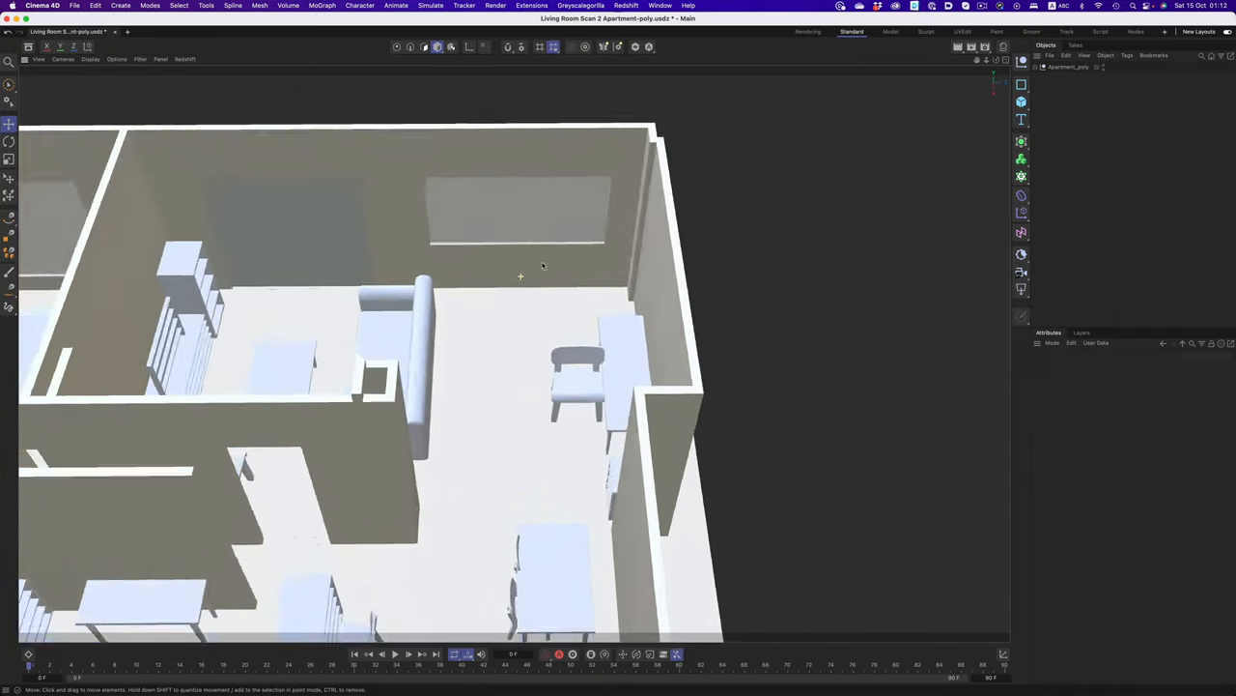
- Orbit the view into the Living Room Scan 2 apartment's rooms
{"action": "left_click_drag", "start_coordinate": [521, 280], "coordinate": [498, 299]}
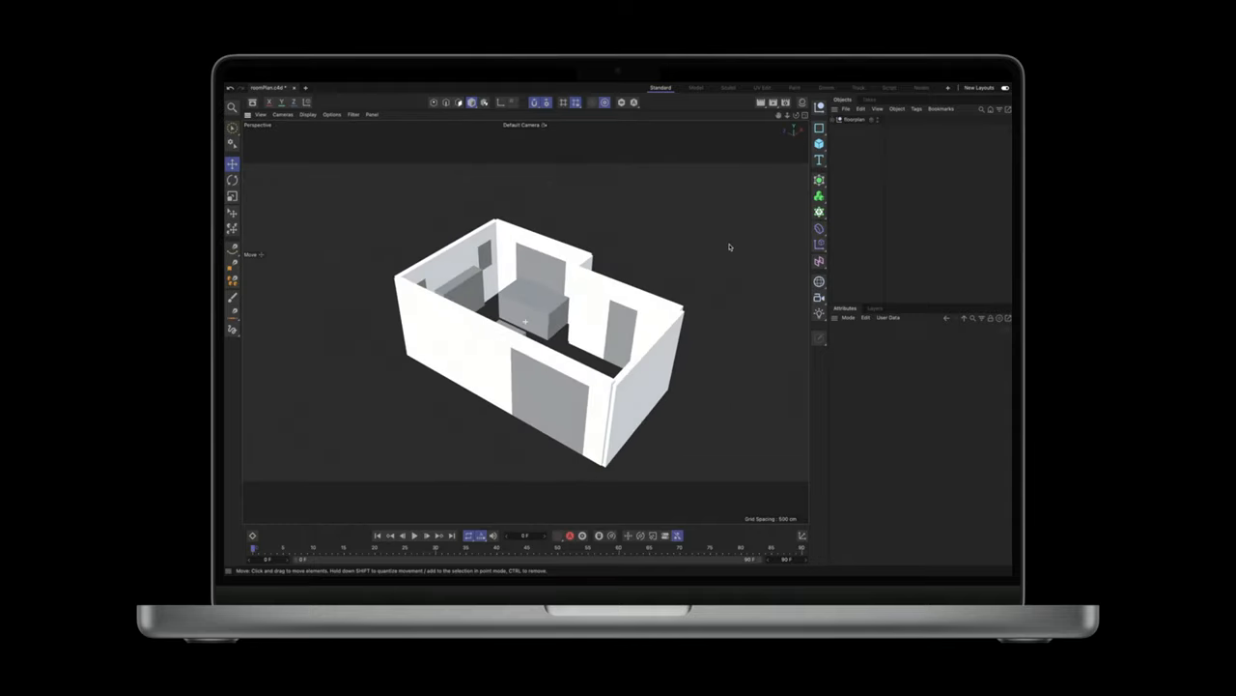
- Expand the roomPlan null in the Object Manager to list its child groups
{"action": "left_click", "coordinate": [842, 136]}
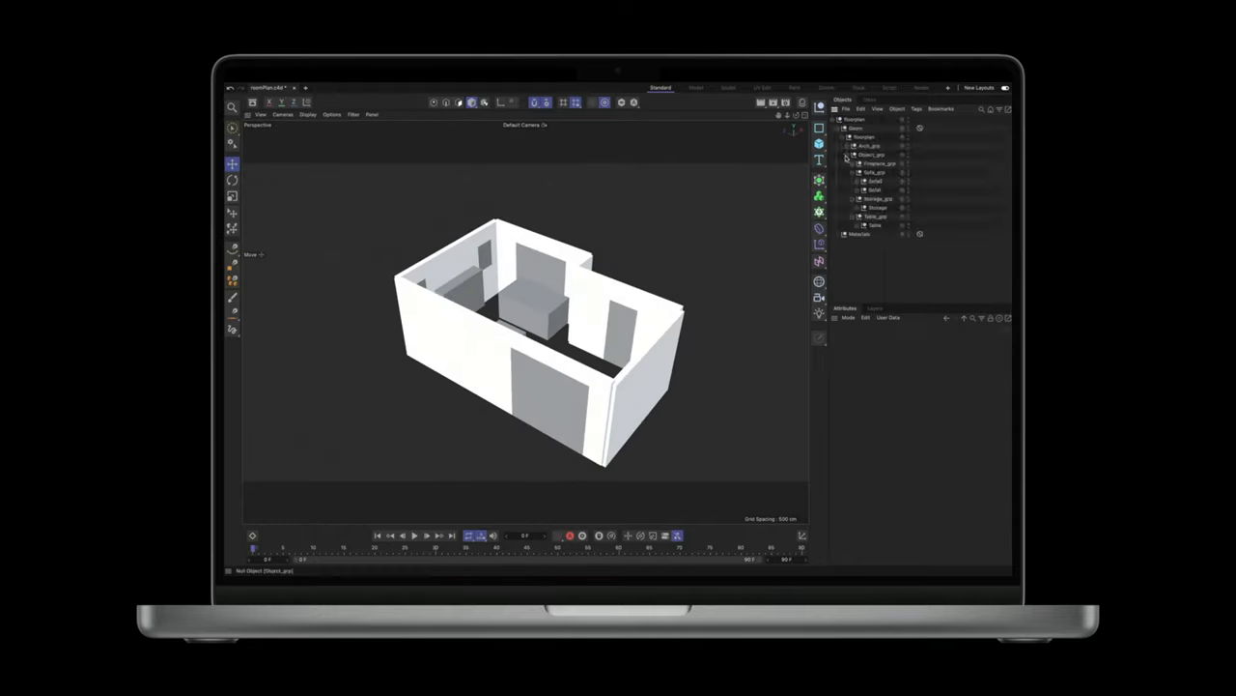